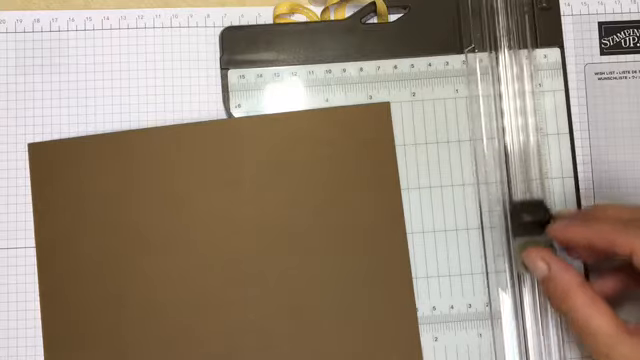
pyautogui.moveTo(540, 230); pyautogui.dragTo(530, 70)
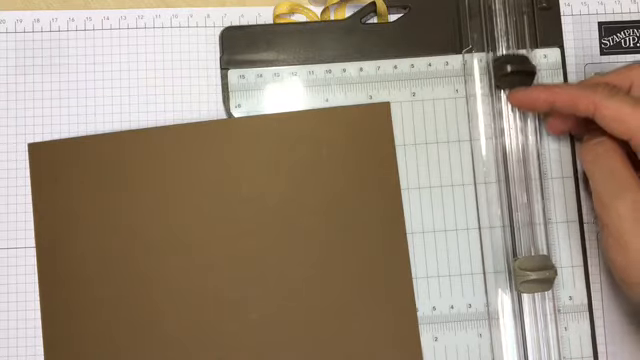